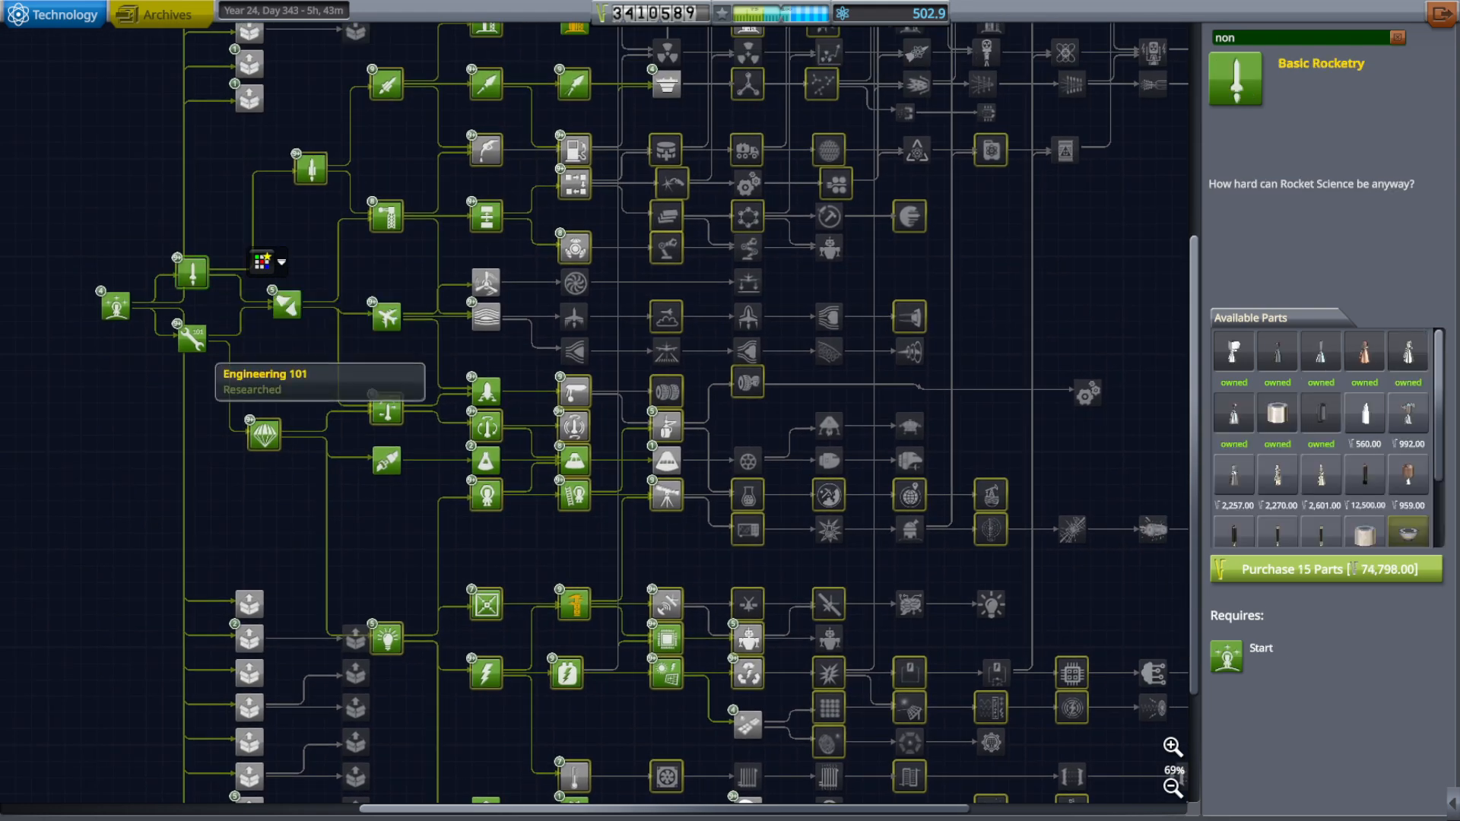
Step: Show the General Construction node's description and its available parts
left_click(287, 304)
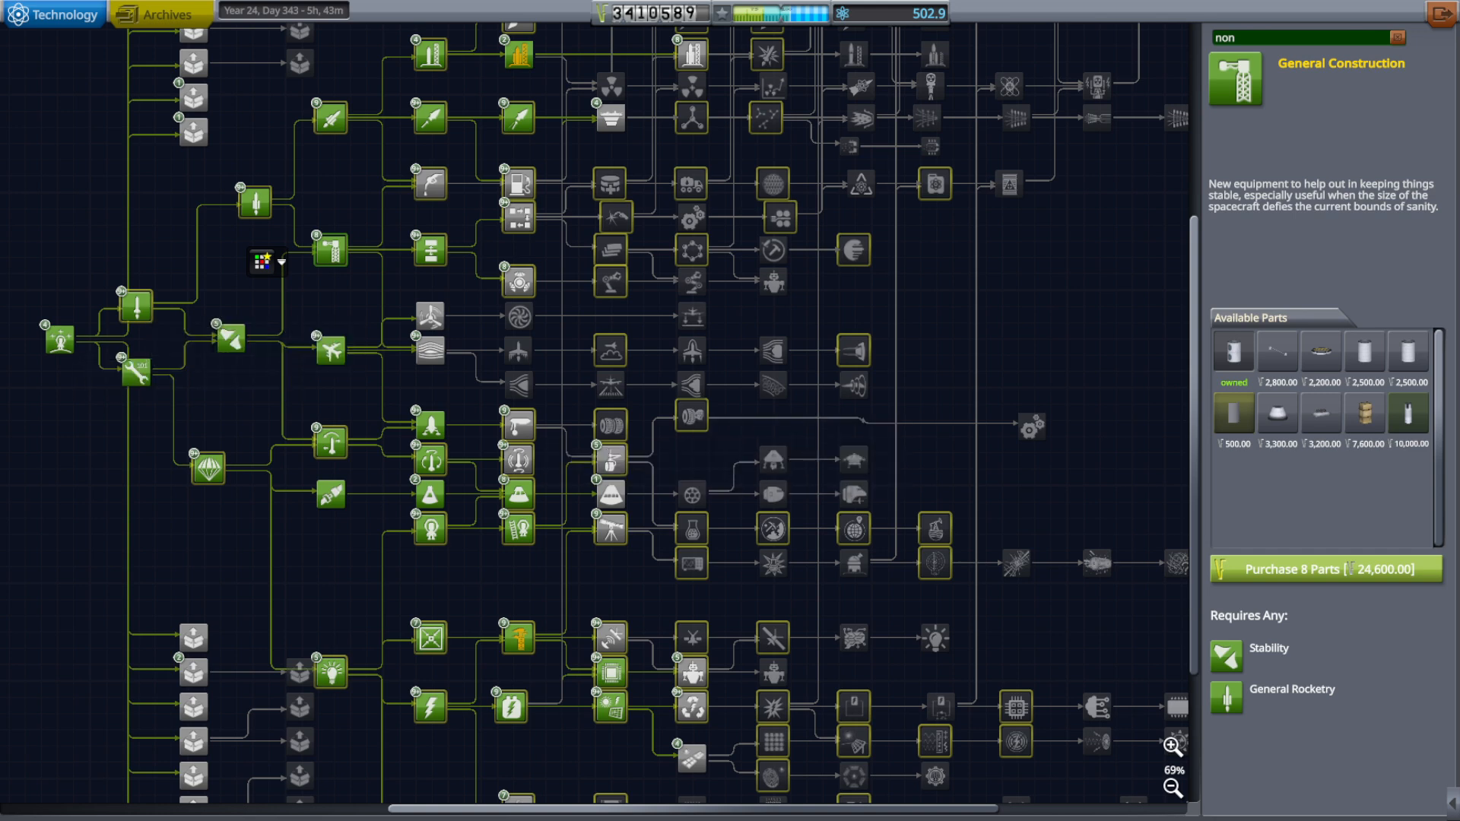
Step: View the Aviation node, then the Faster Than Light node with its parts and prerequisites
left_click(330, 349)
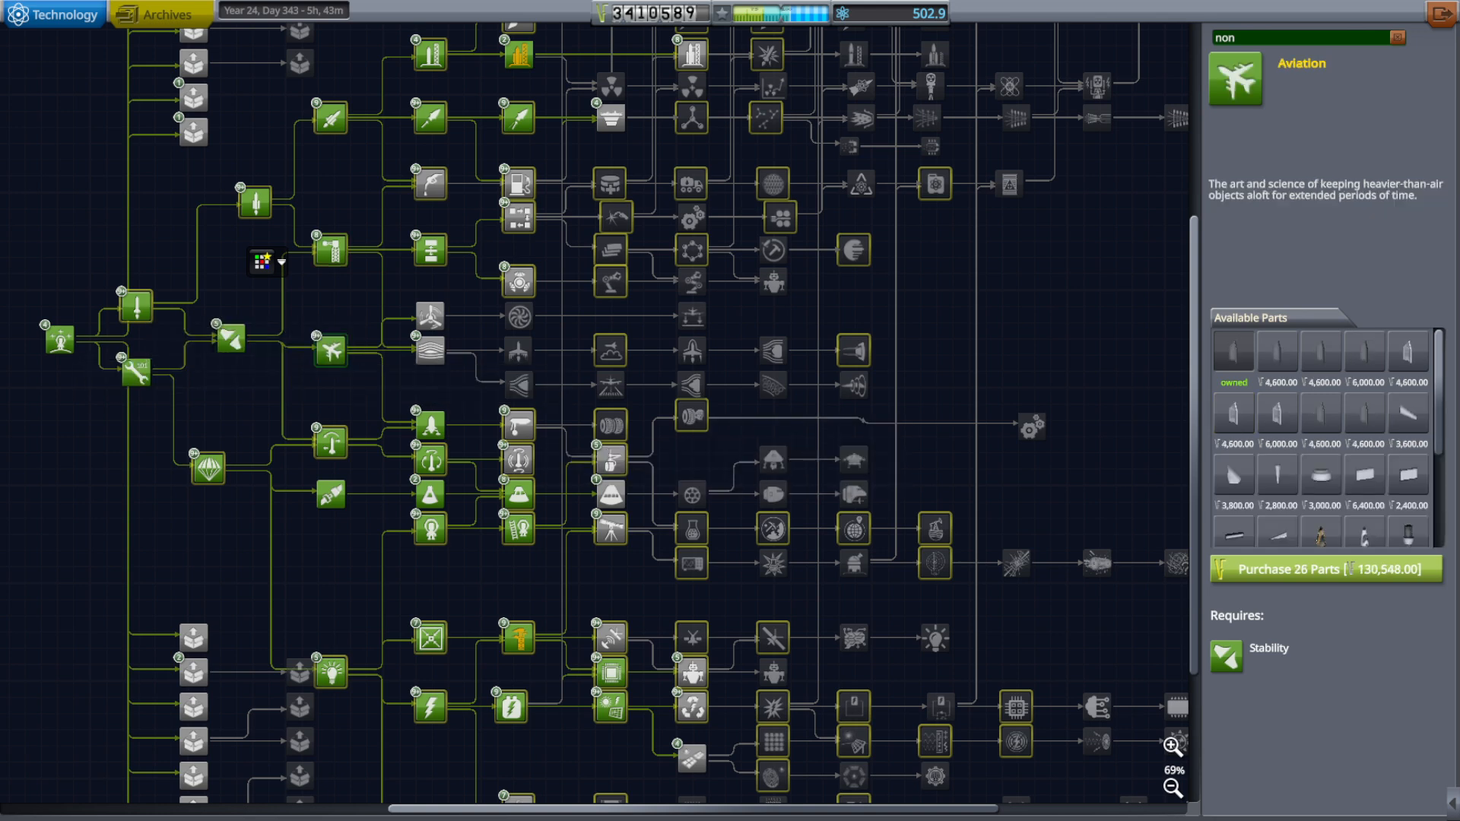
mouse_move(515, 430)
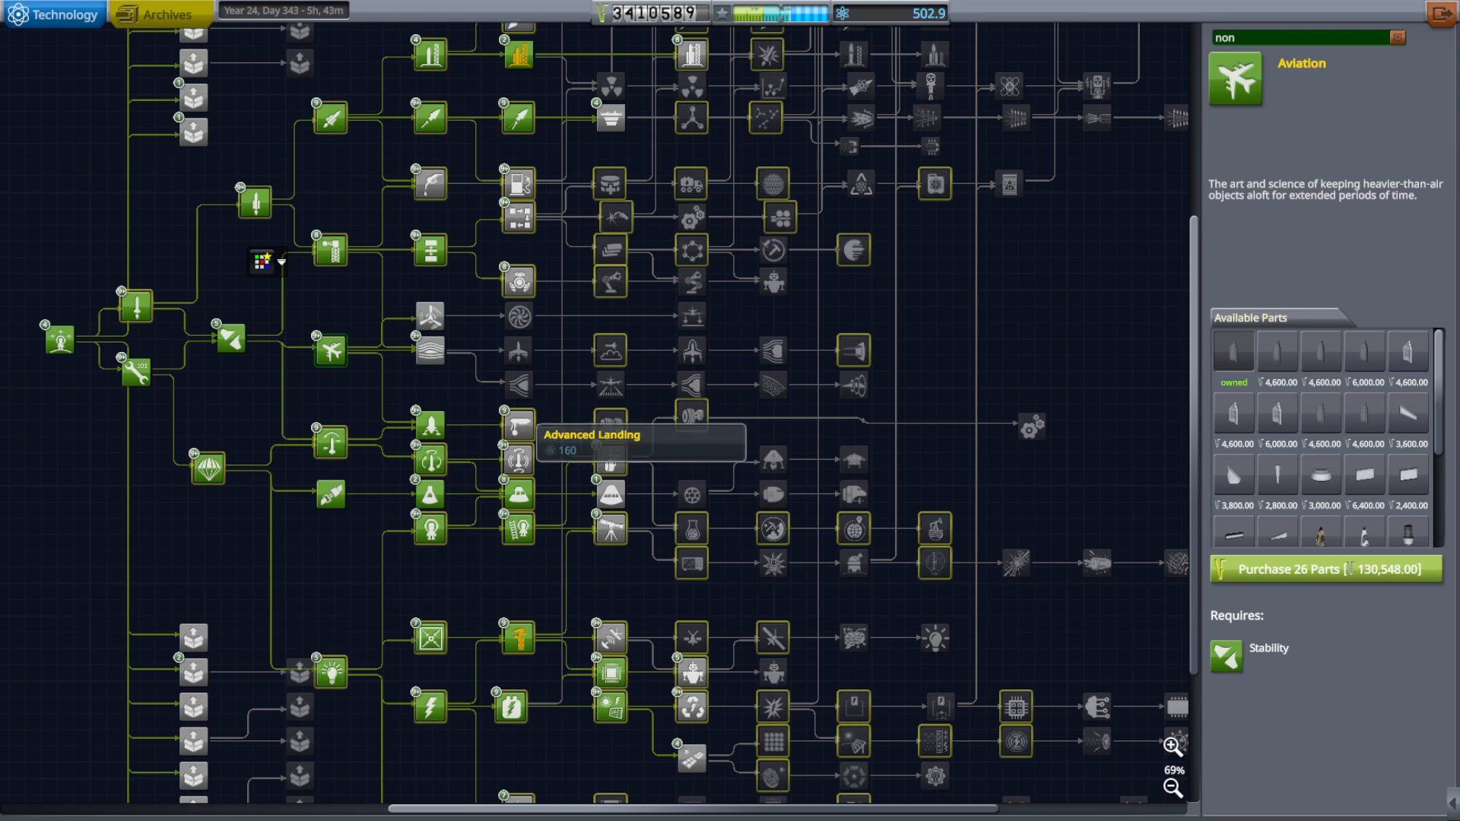
left_click(520, 429)
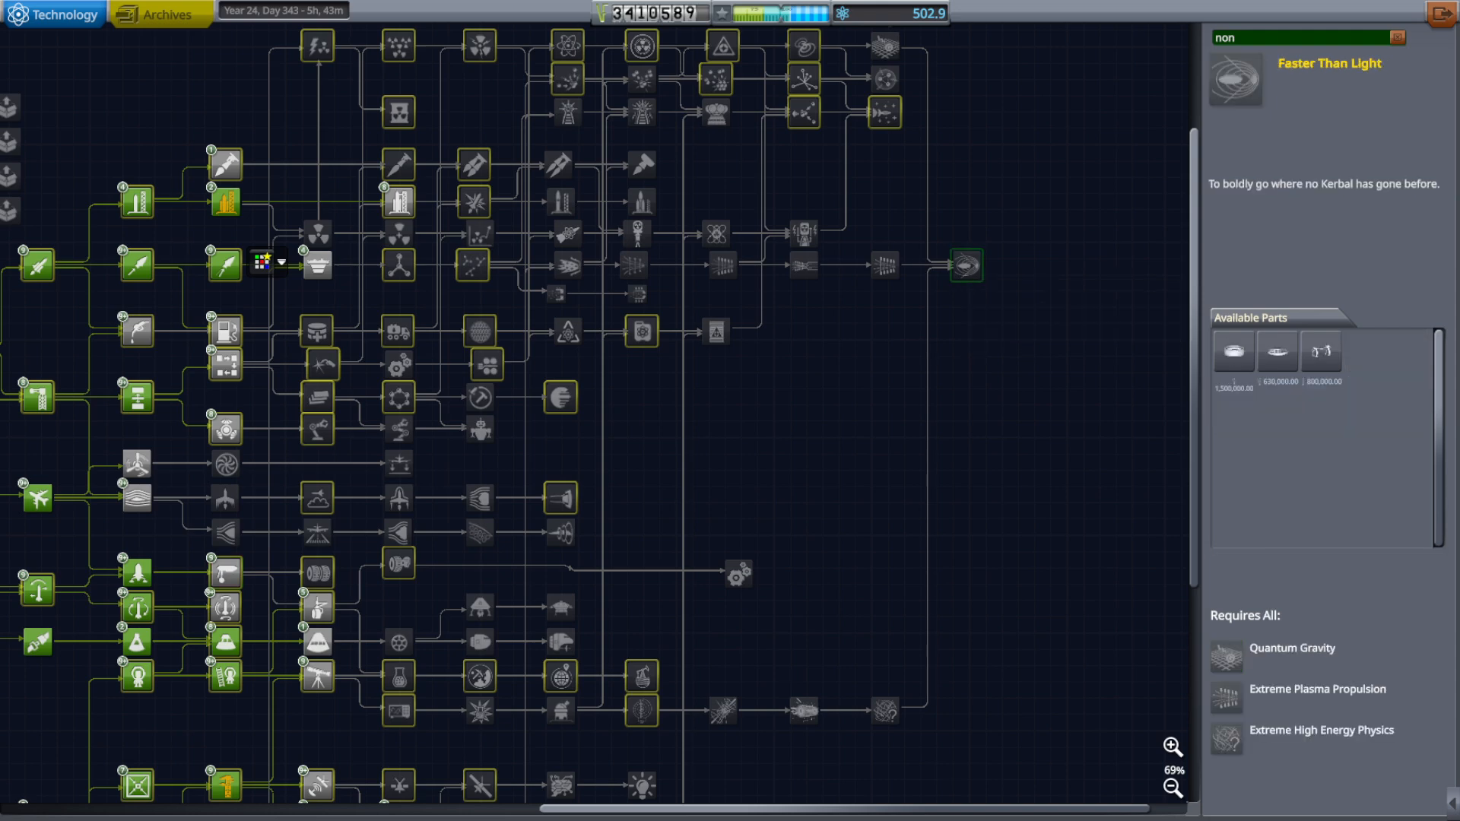
mouse_move(1320, 354)
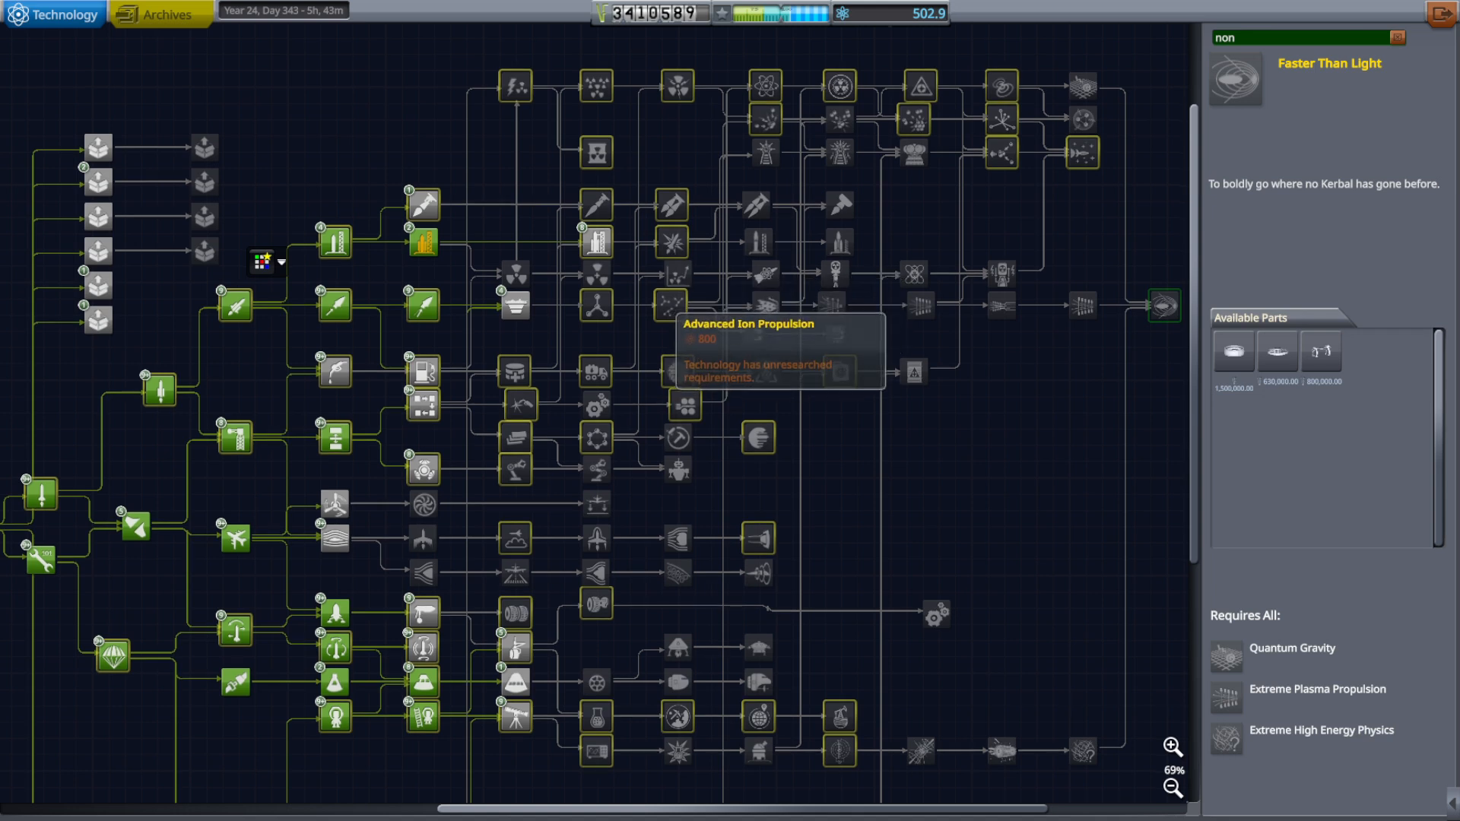
Step: Show the Ion Propulsion node and its PB-X150 Xenon Container part details
left_click(669, 306)
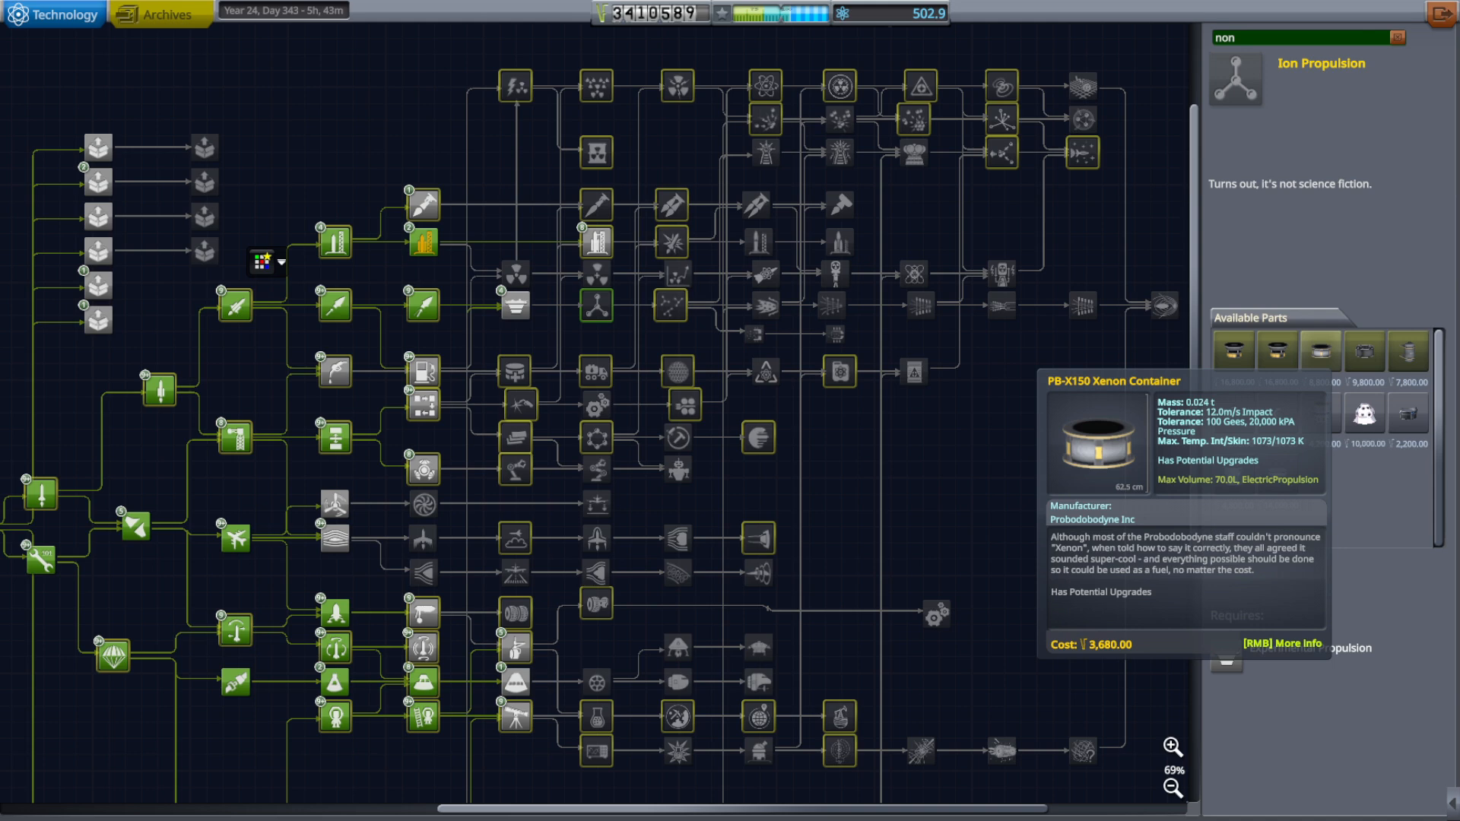
mouse_move(1366, 435)
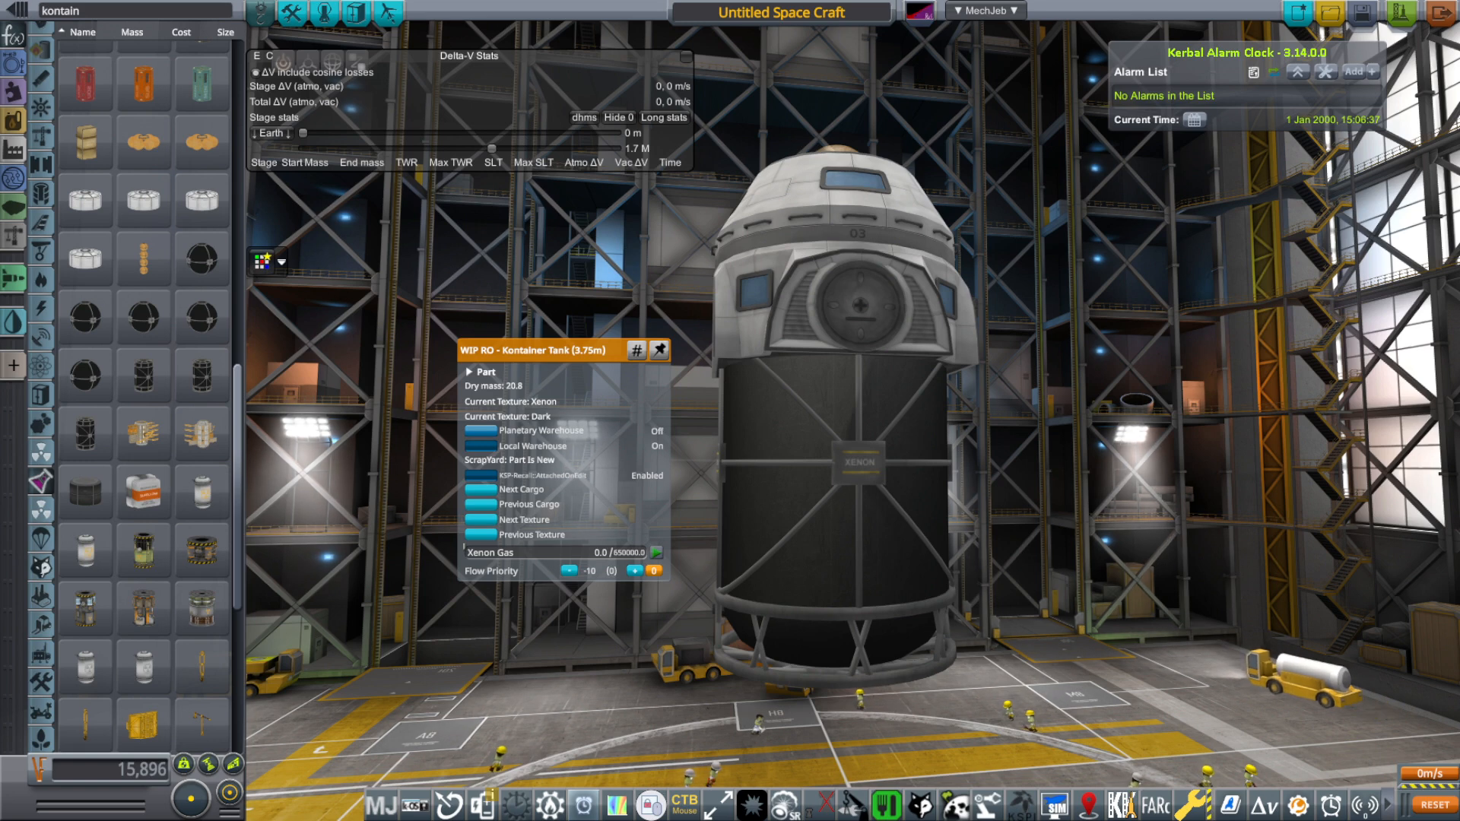
Step: Cycle the 3.75m Kontainer tank's cargo from Xenon through Water, then discard the tank
left_click(480, 503)
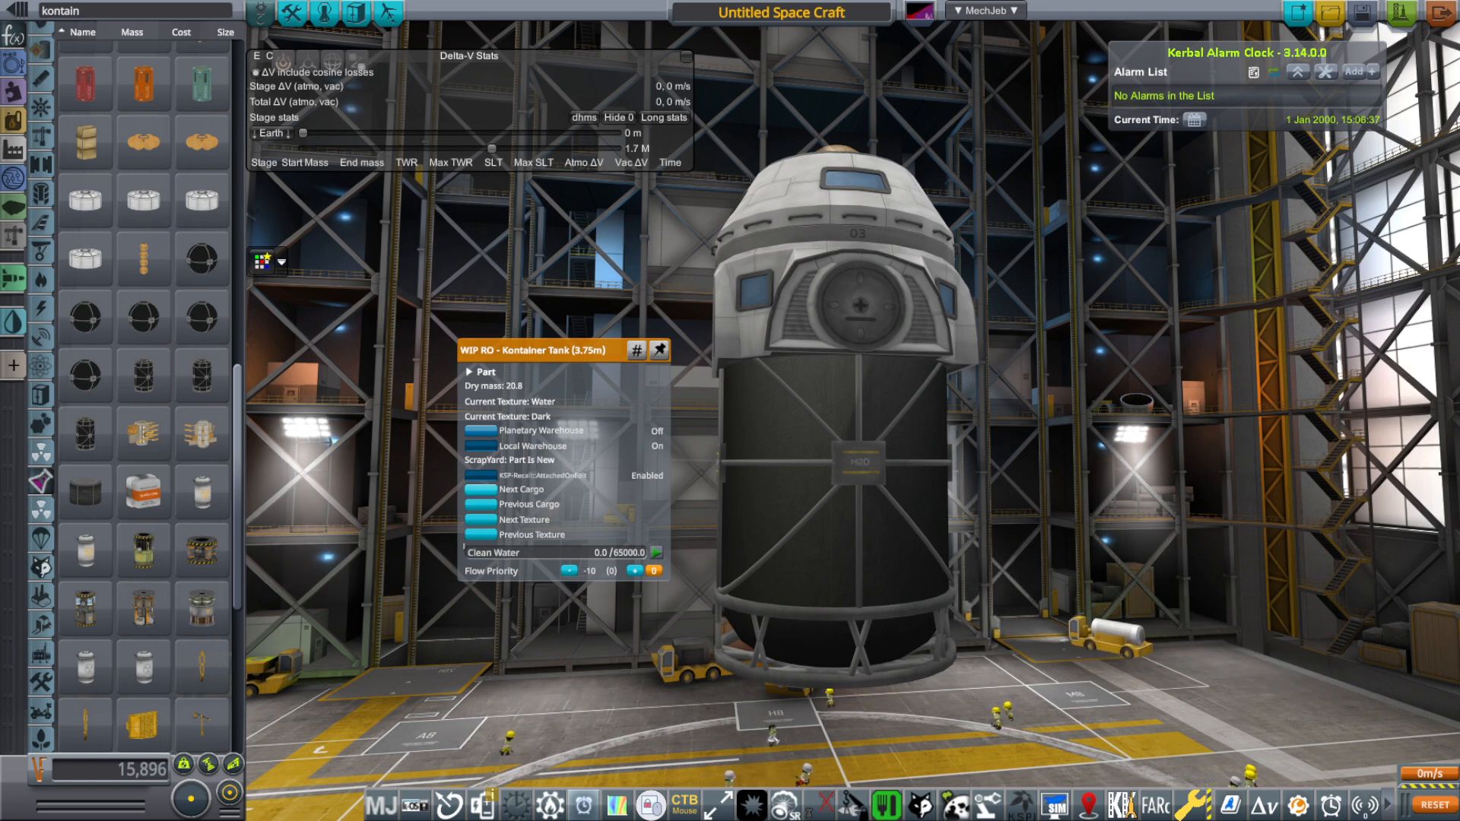
left_click(479, 534)
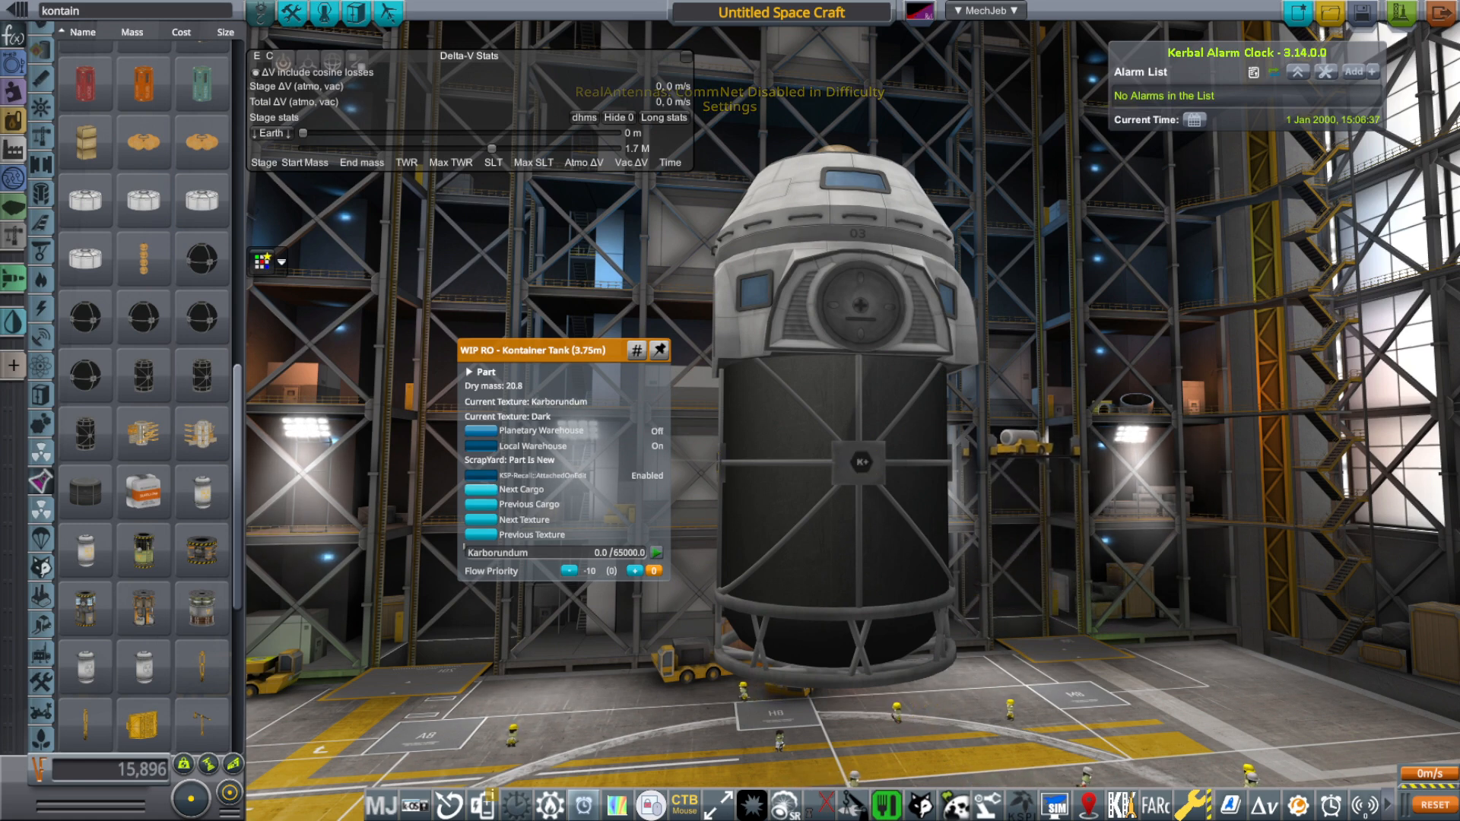
left_click(480, 520)
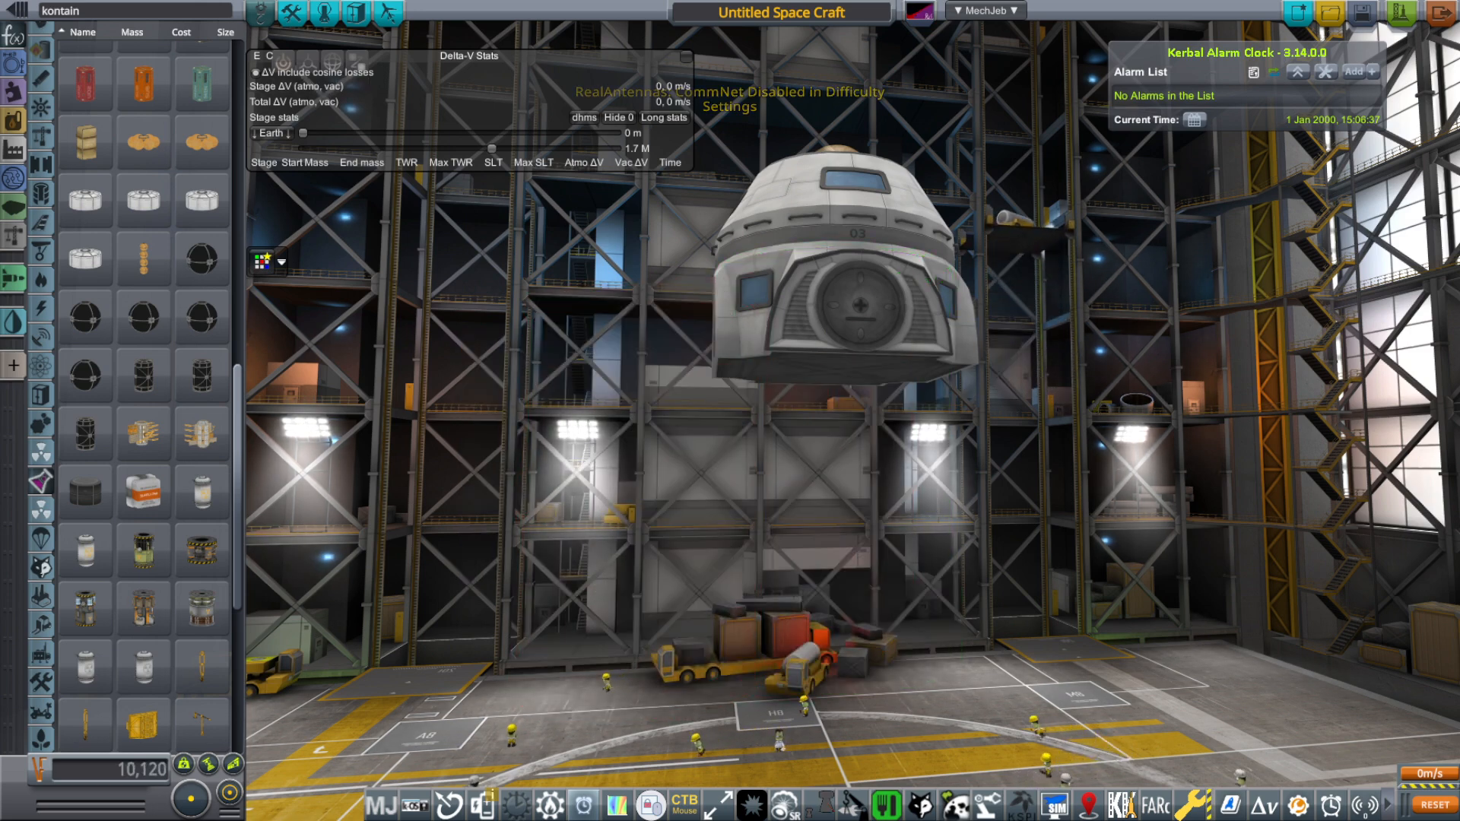
scroll("down", 3)
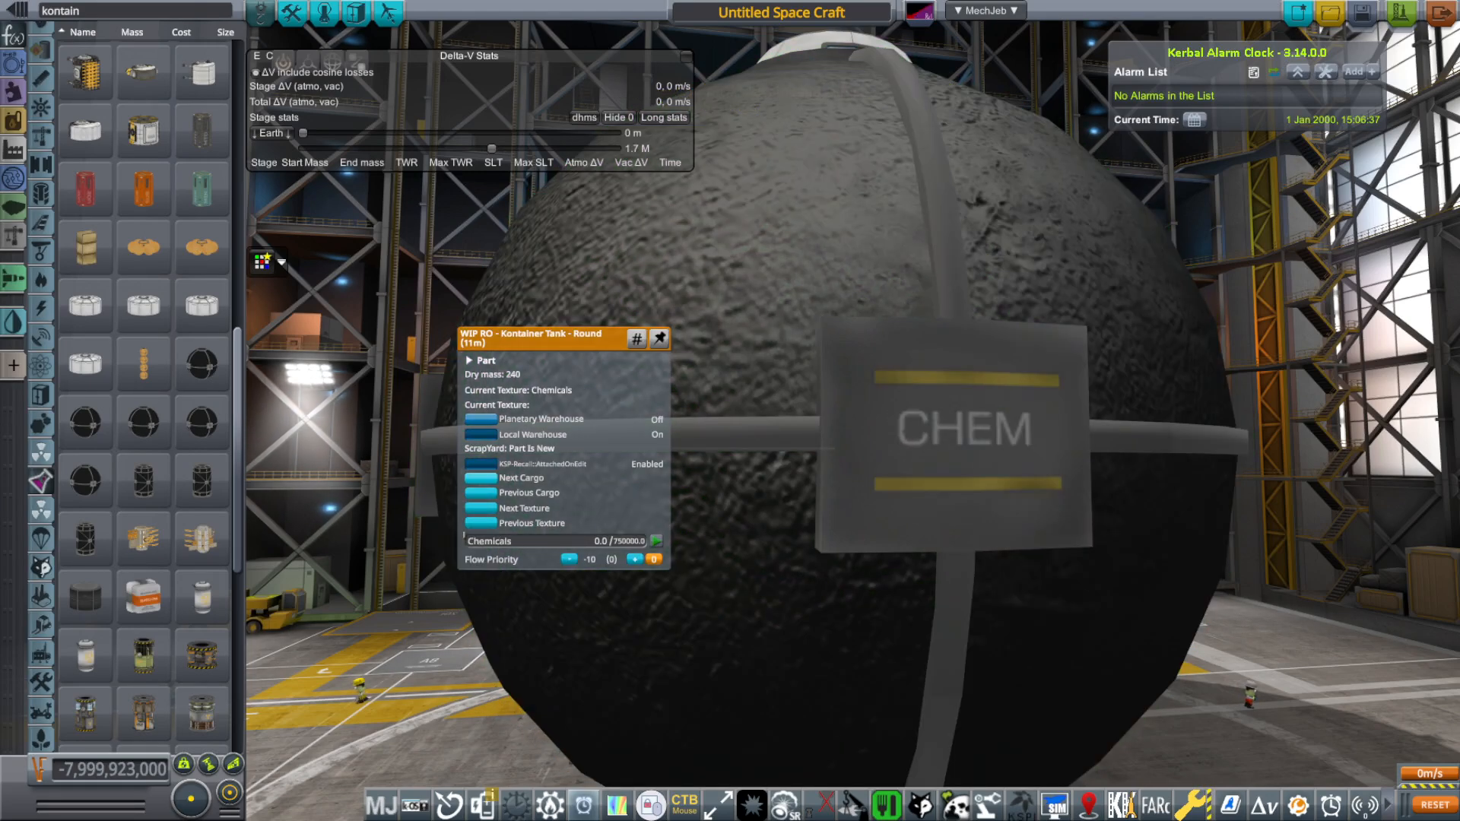
Step: Inspect the round 11m Kontainer tank's Chemicals resource and CHEM texture
left_click(480, 508)
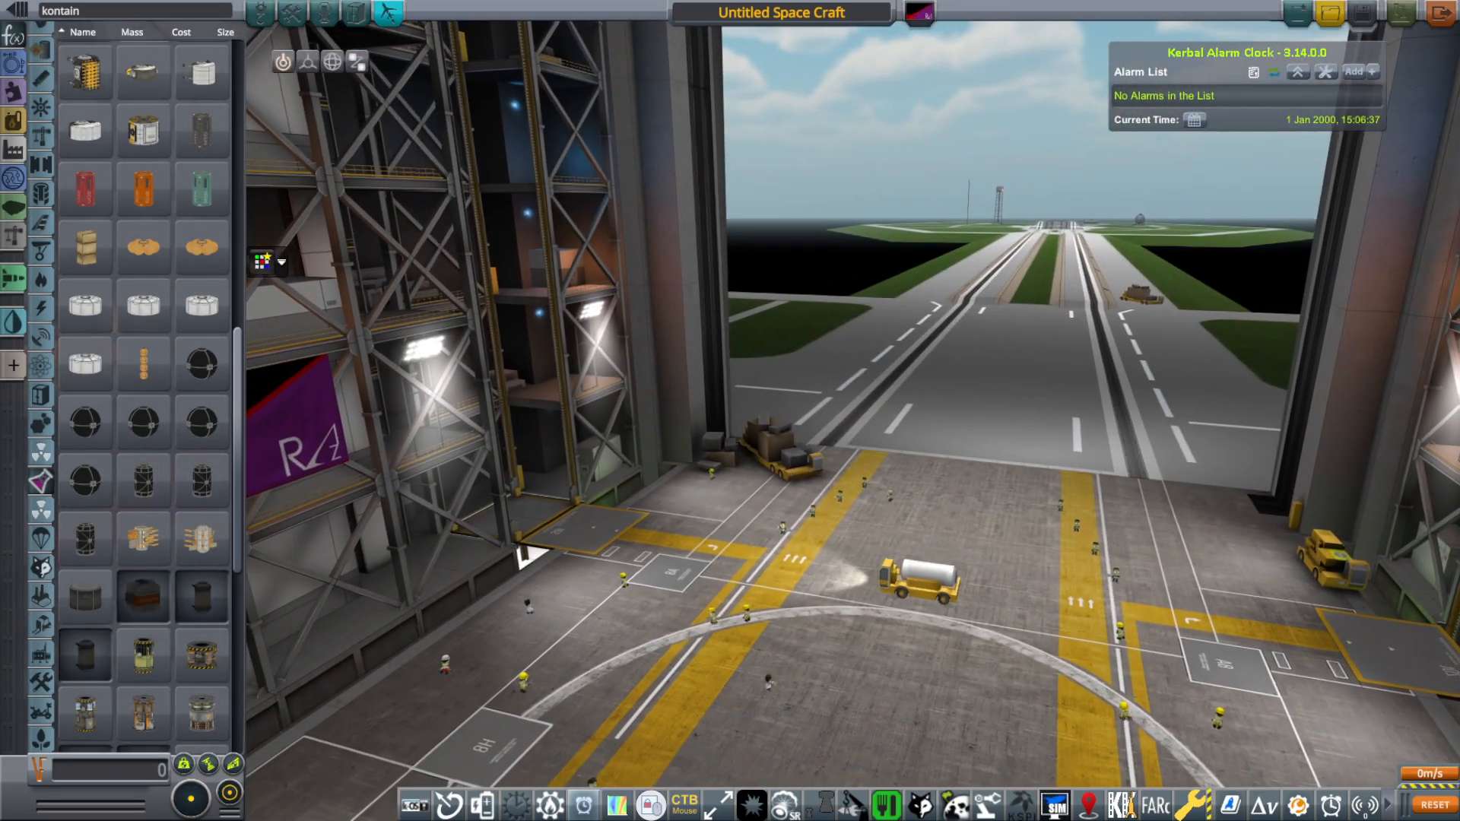
mouse_move(200, 364)
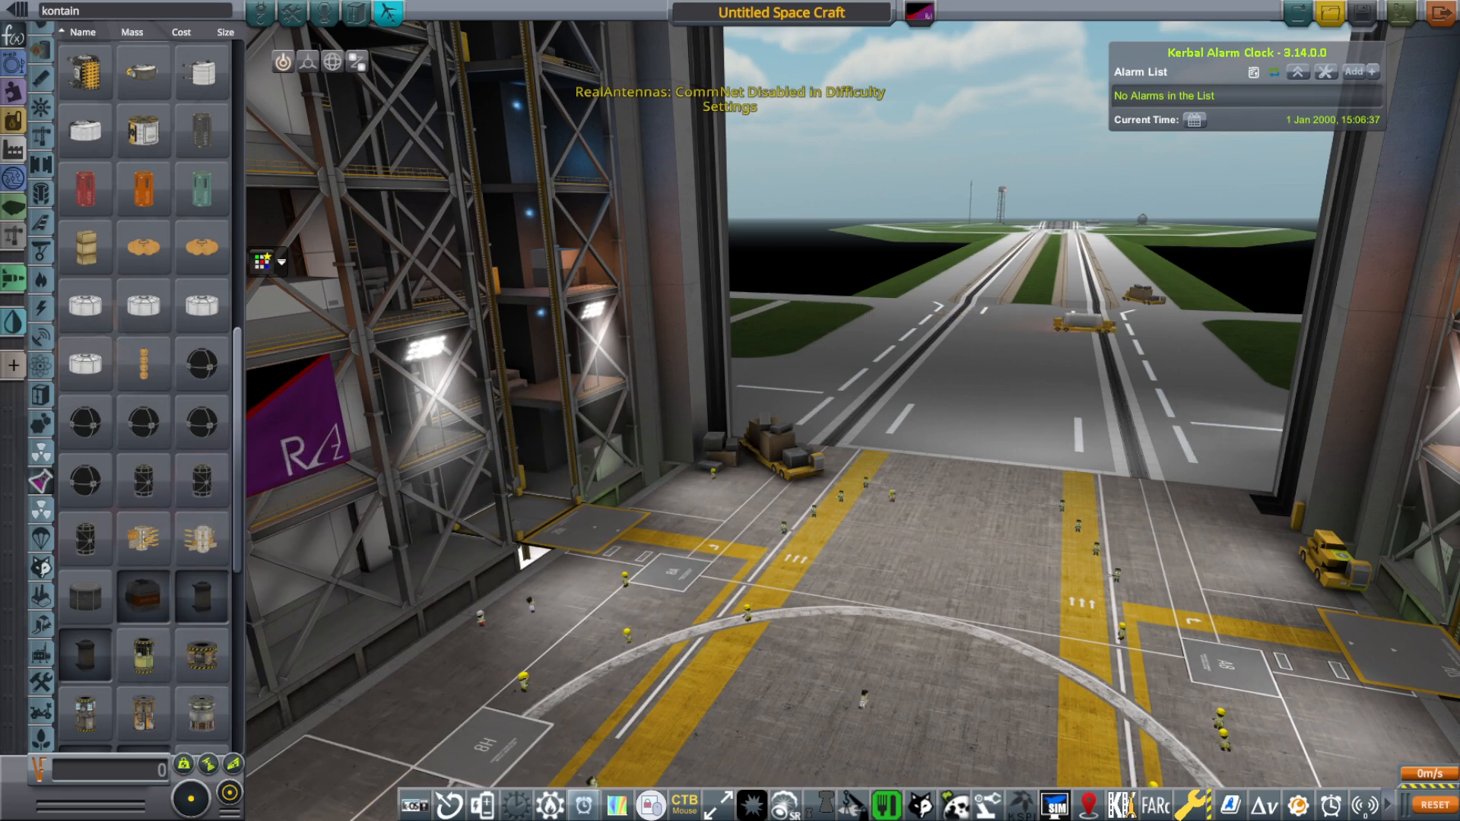
scroll("down", 3)
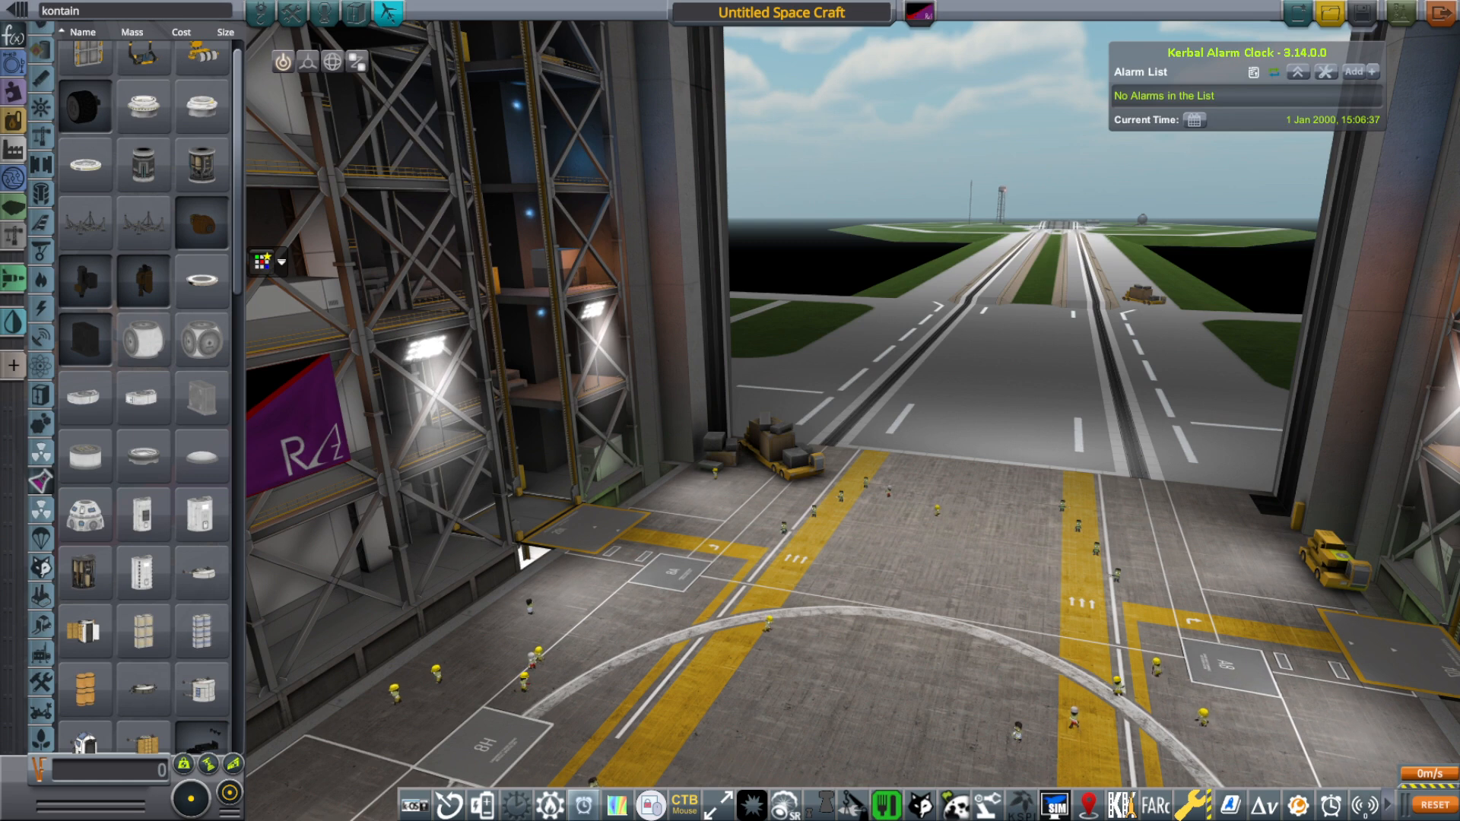
scroll("down", 3)
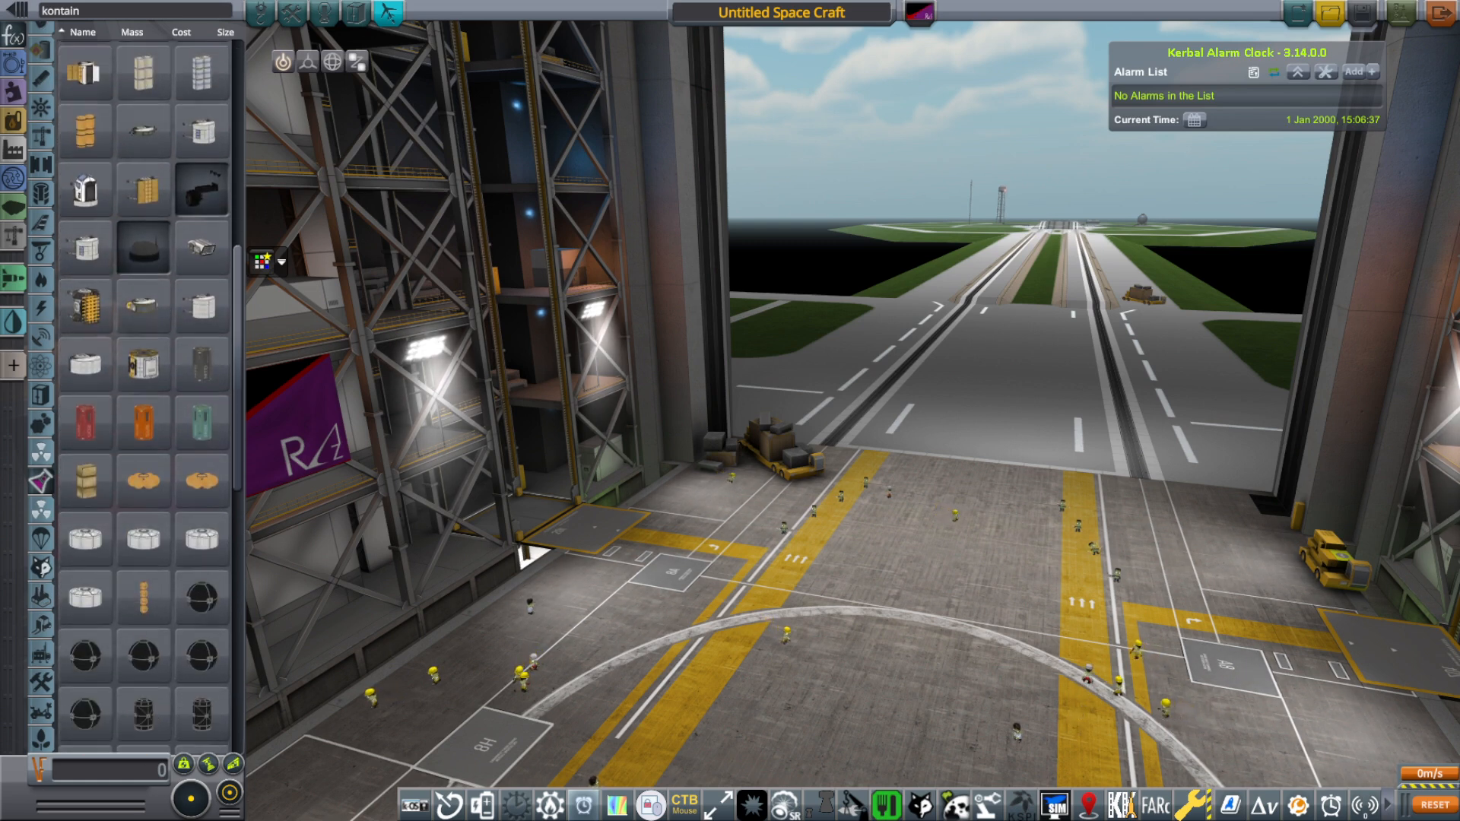
scroll("down", 3)
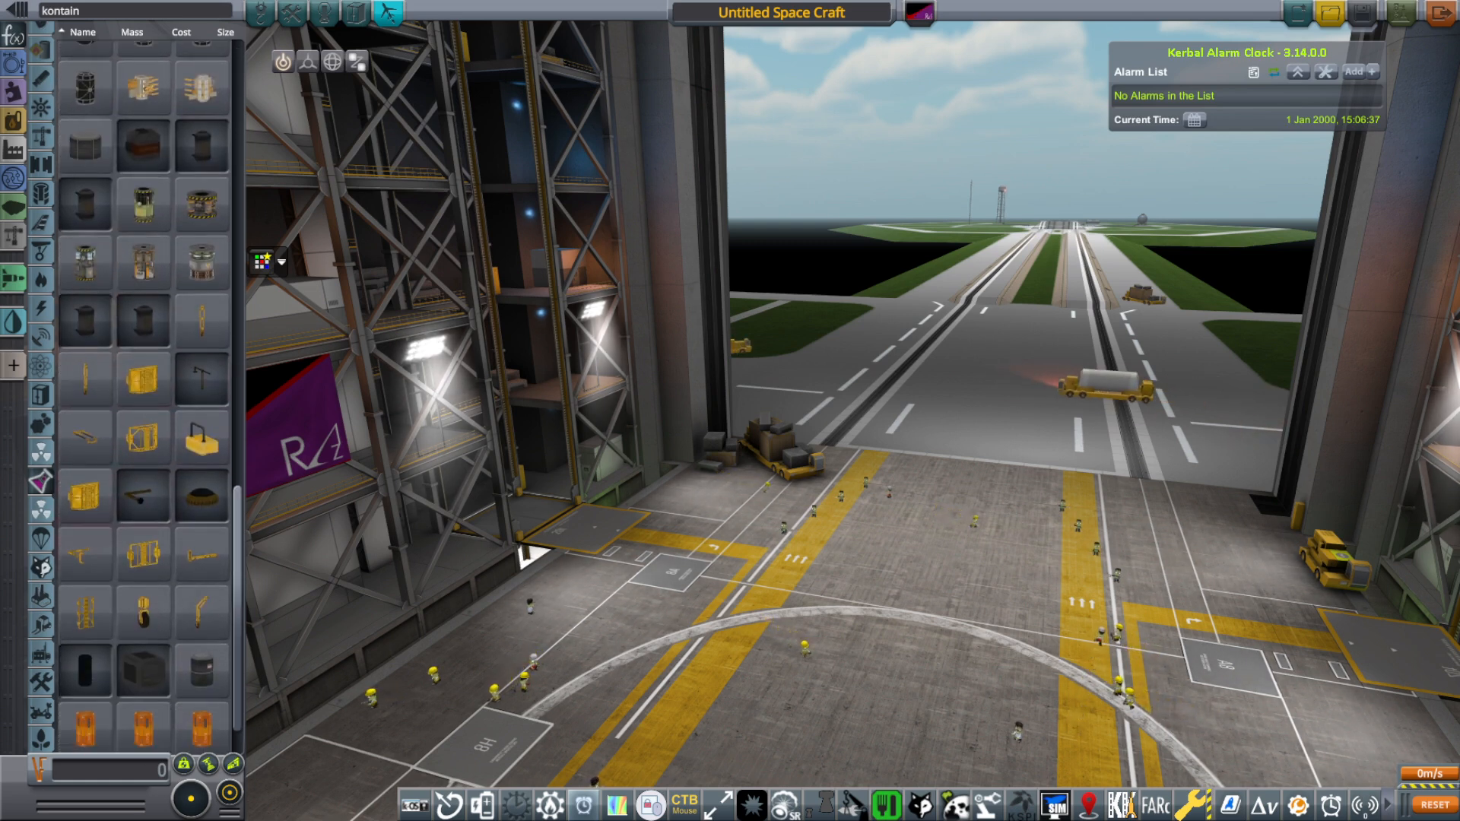